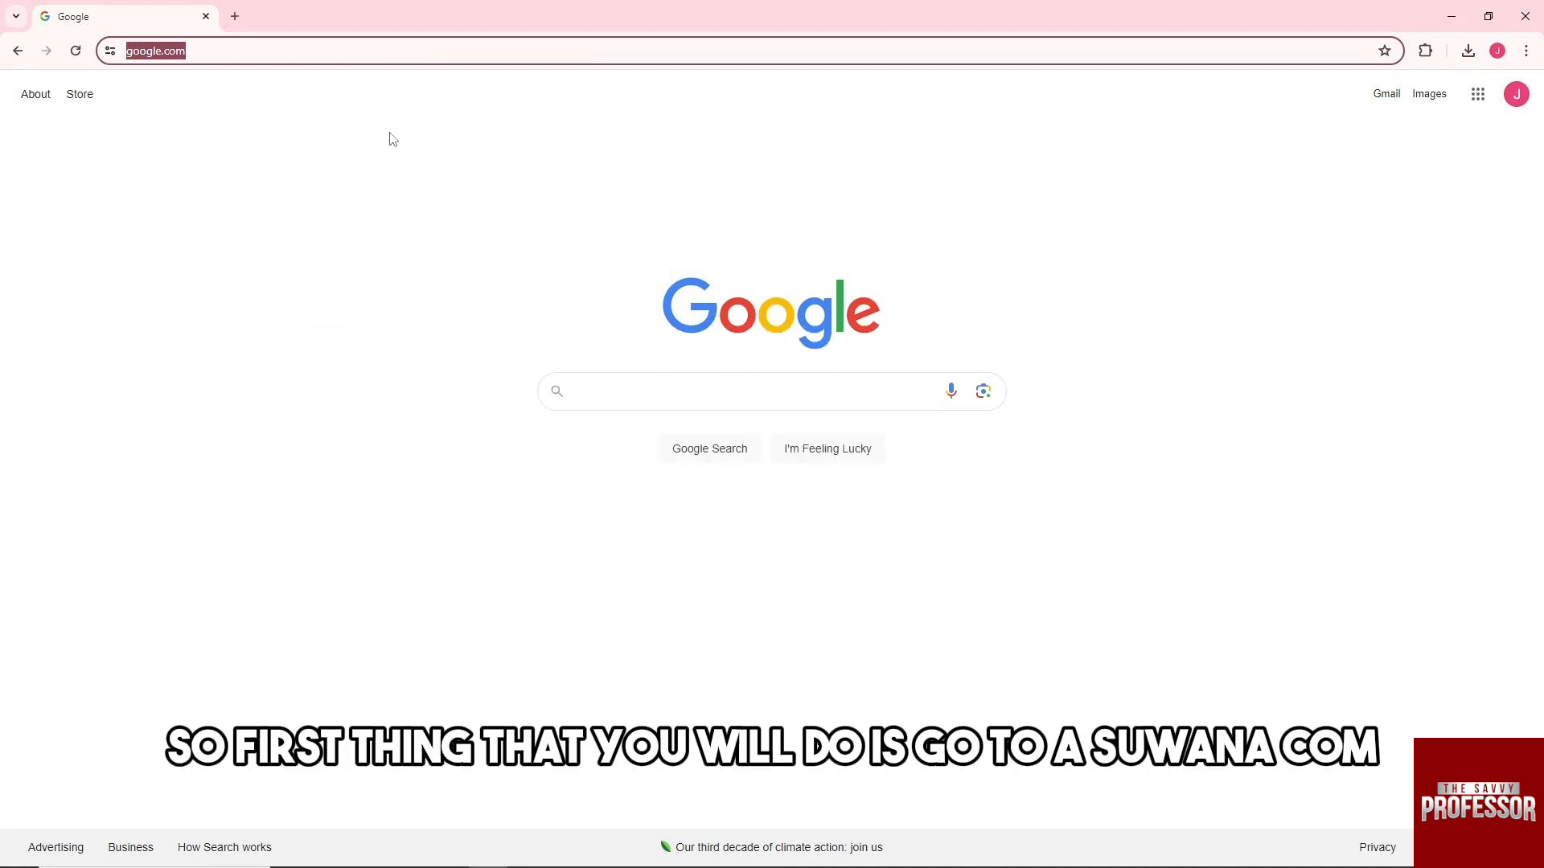
Step: Go to swann.com and reach the account Login page via the profile icon
text(swann.com/)
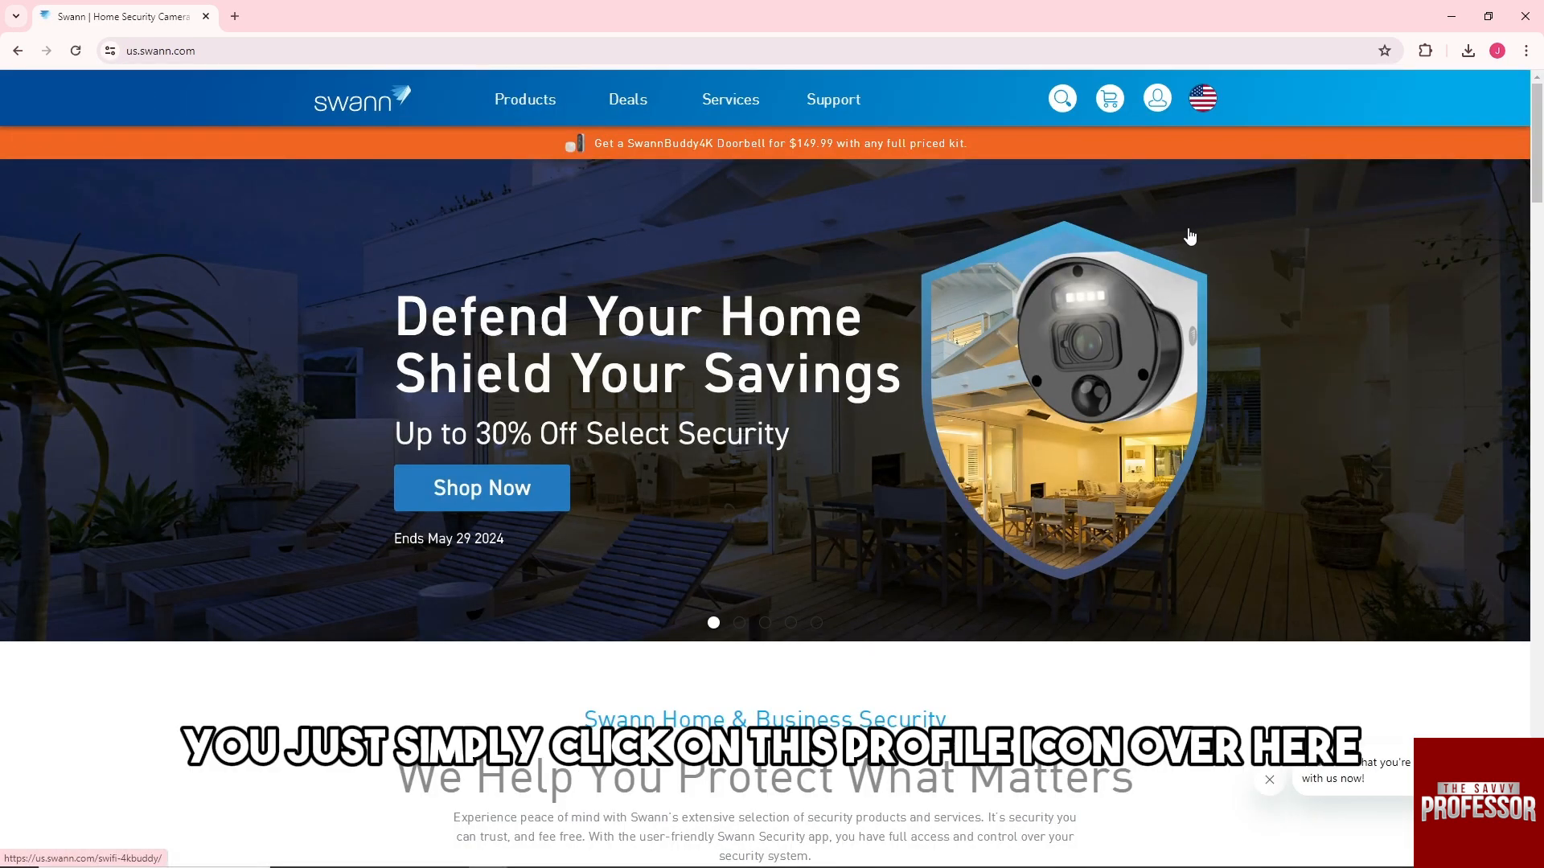
click(1156, 98)
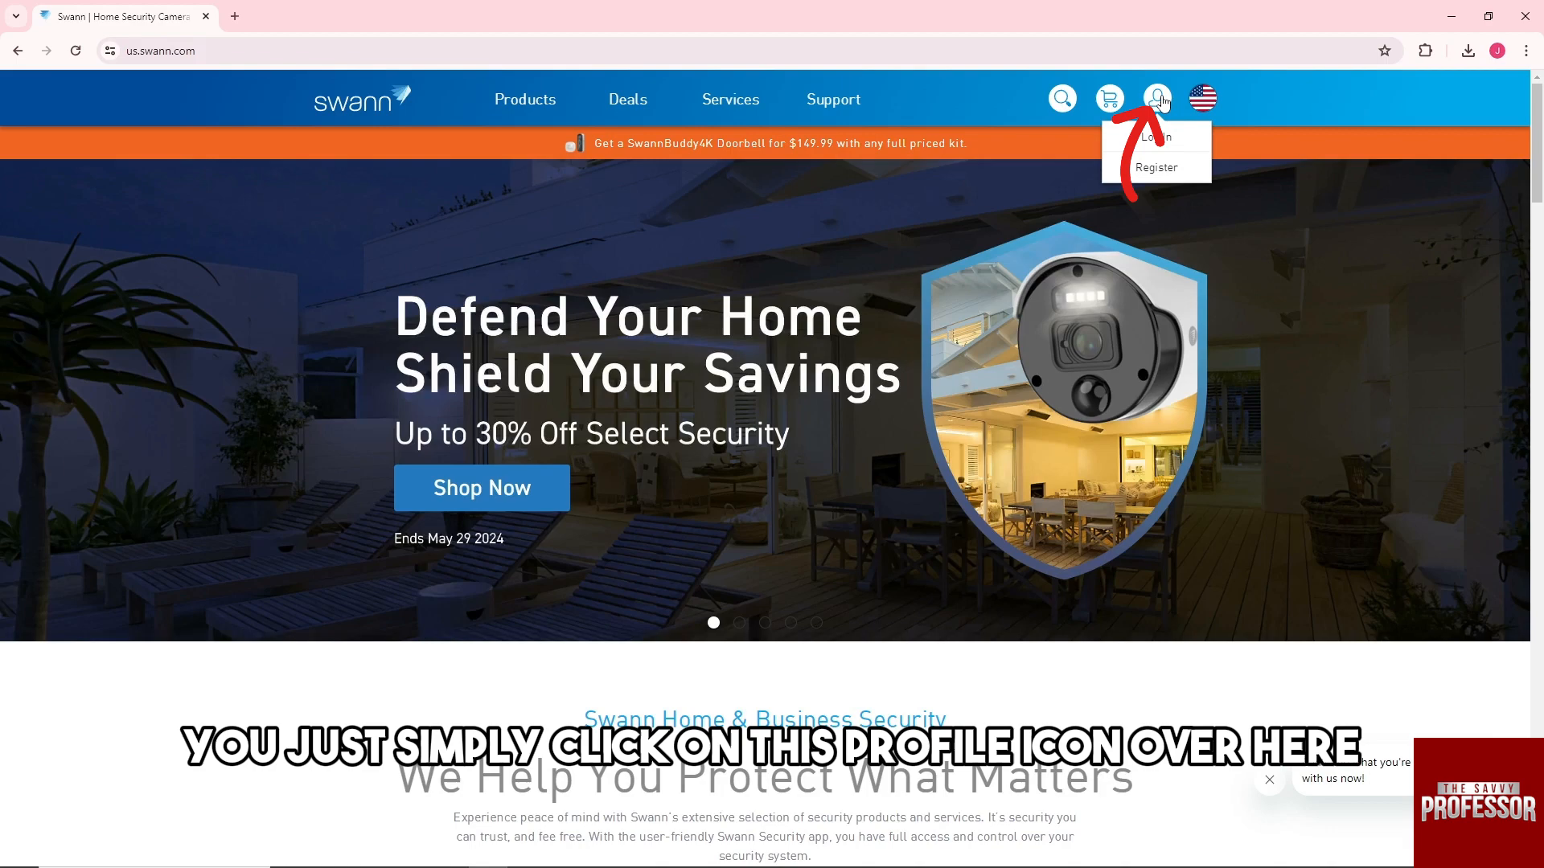
click(1154, 136)
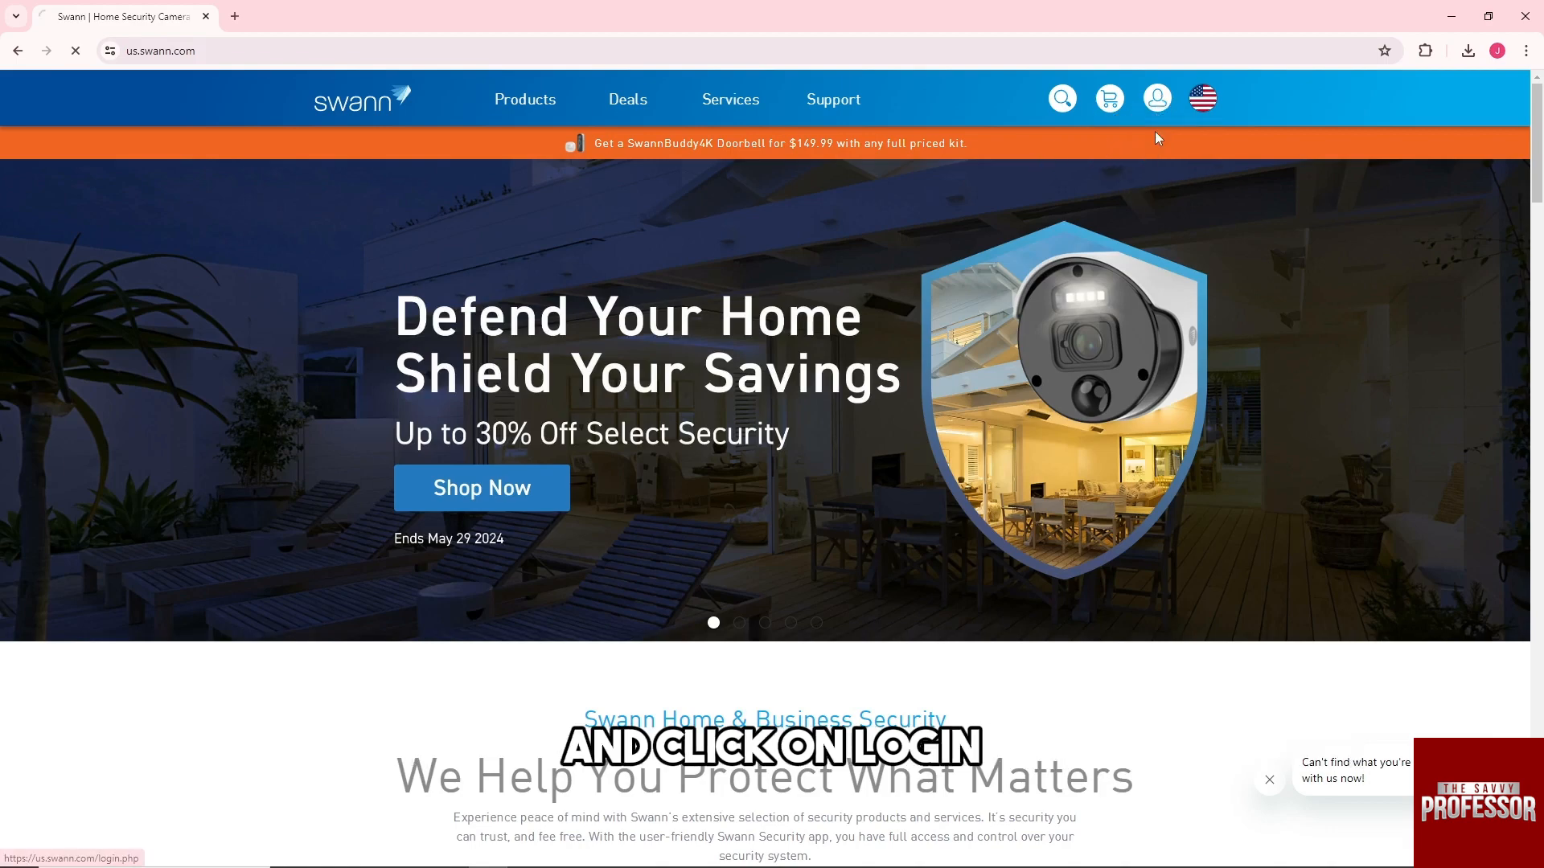
click(1156, 98)
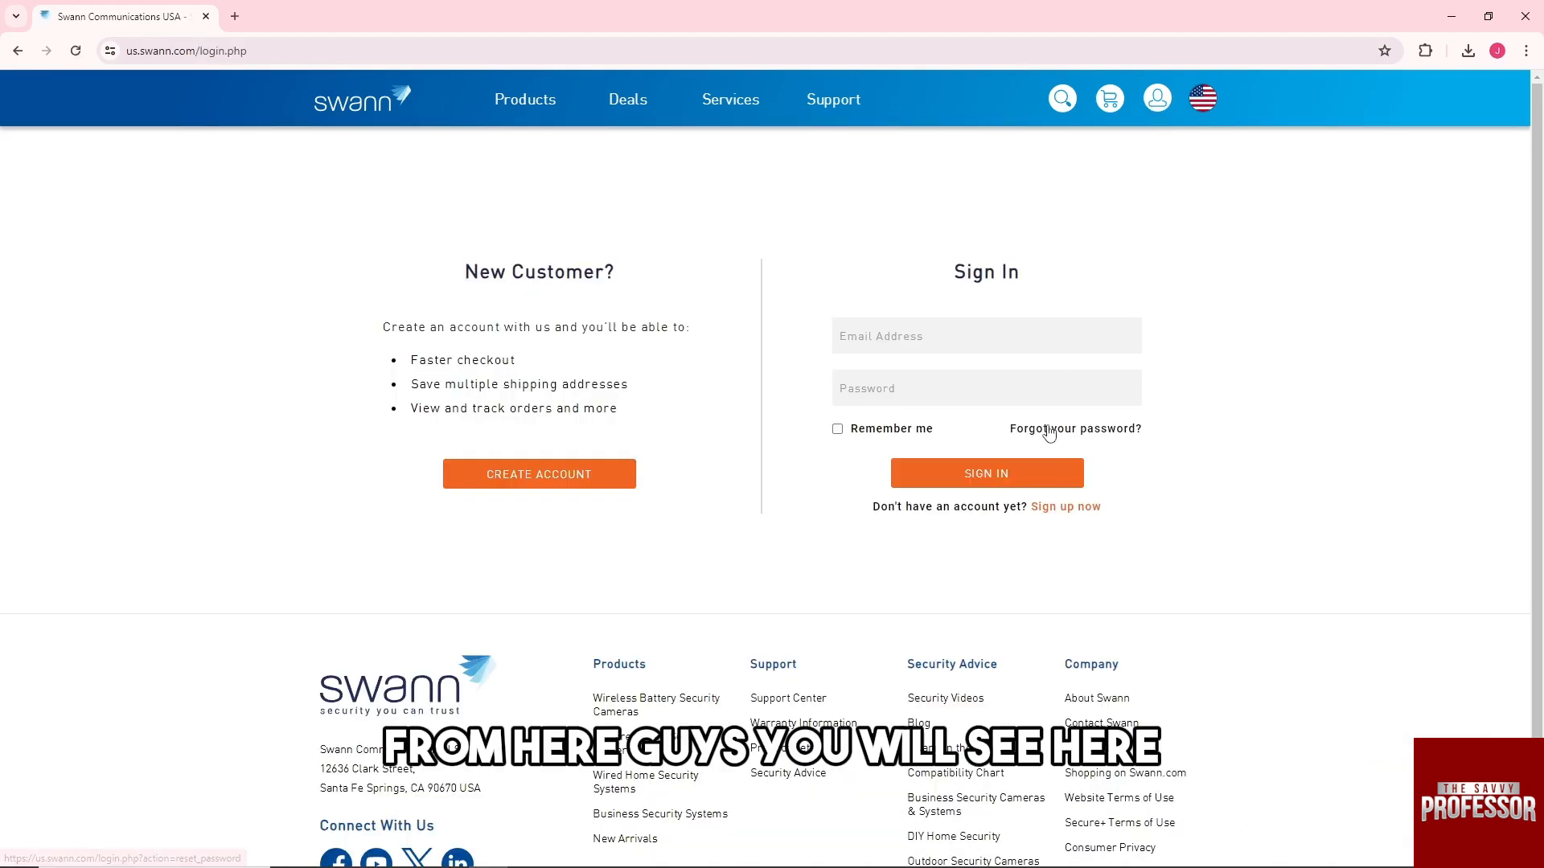
Step: Use 'Forgot your password?' to send a reset email to the account's email address
click(1072, 428)
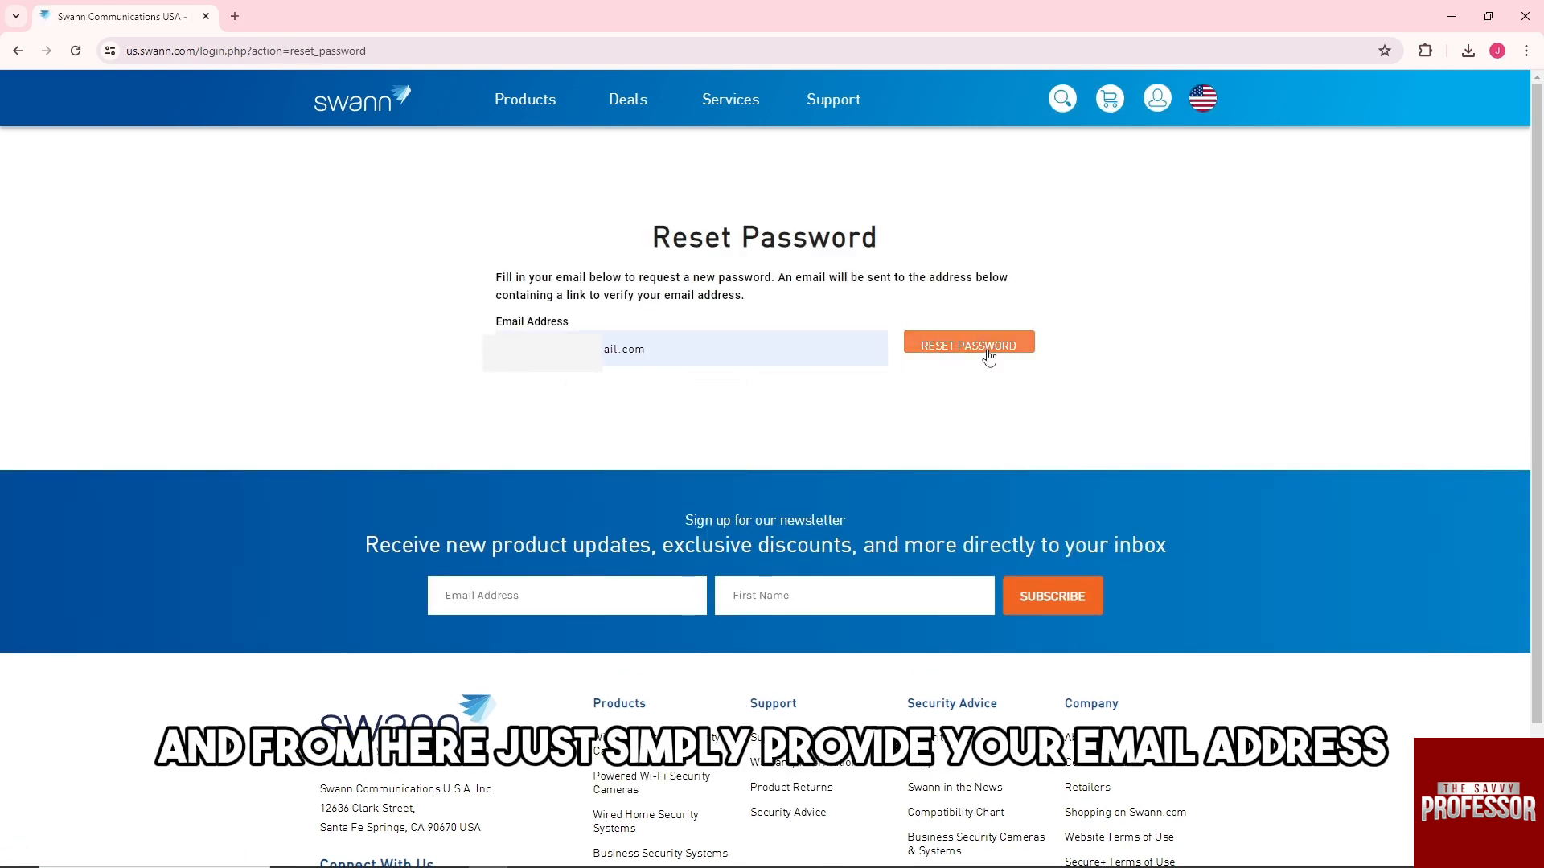
click(968, 346)
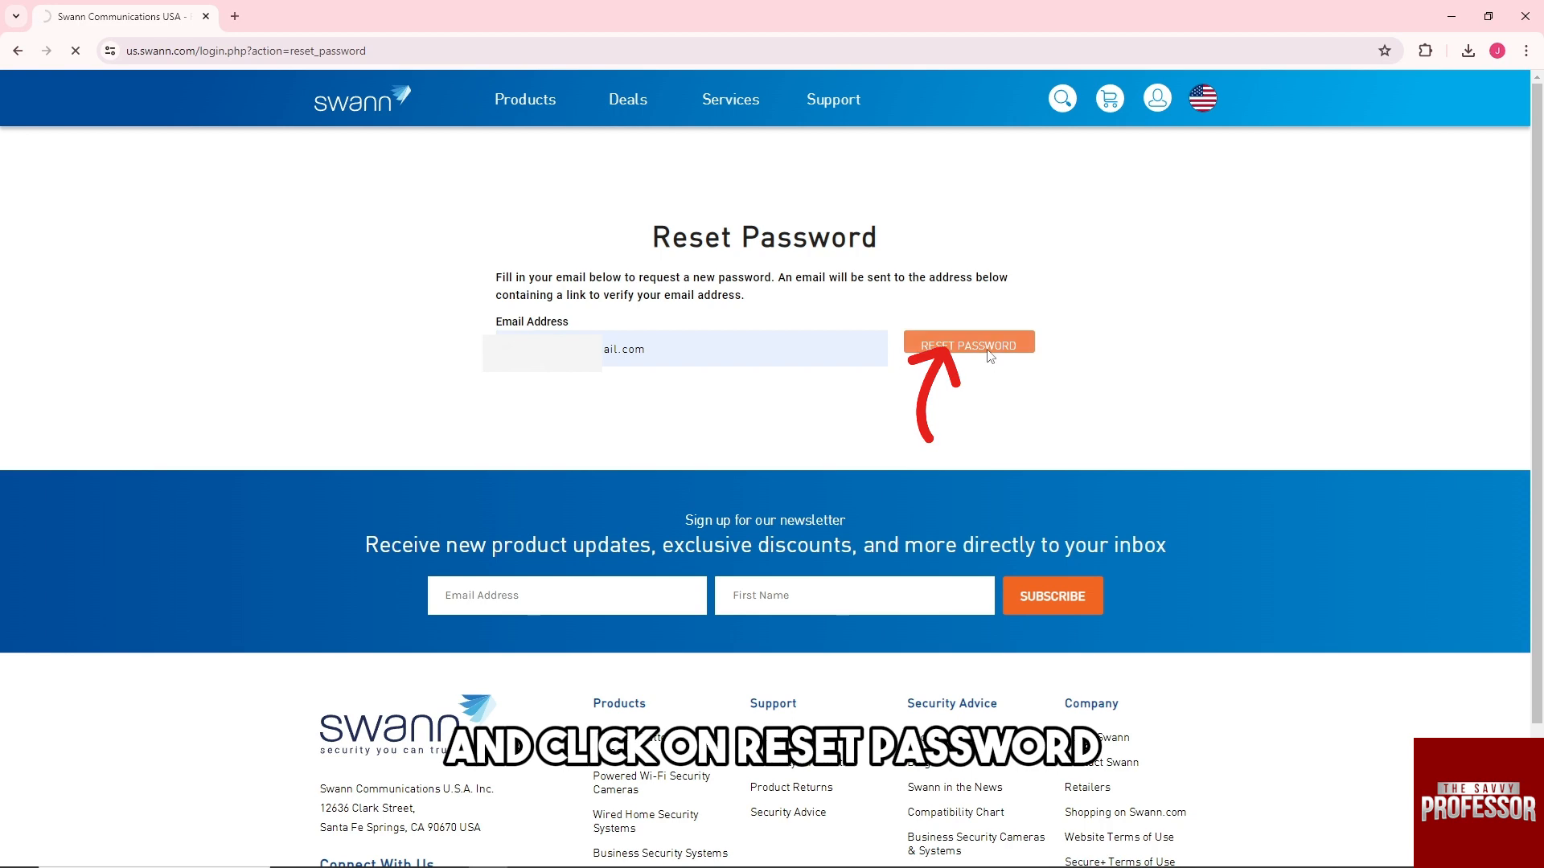
click(968, 344)
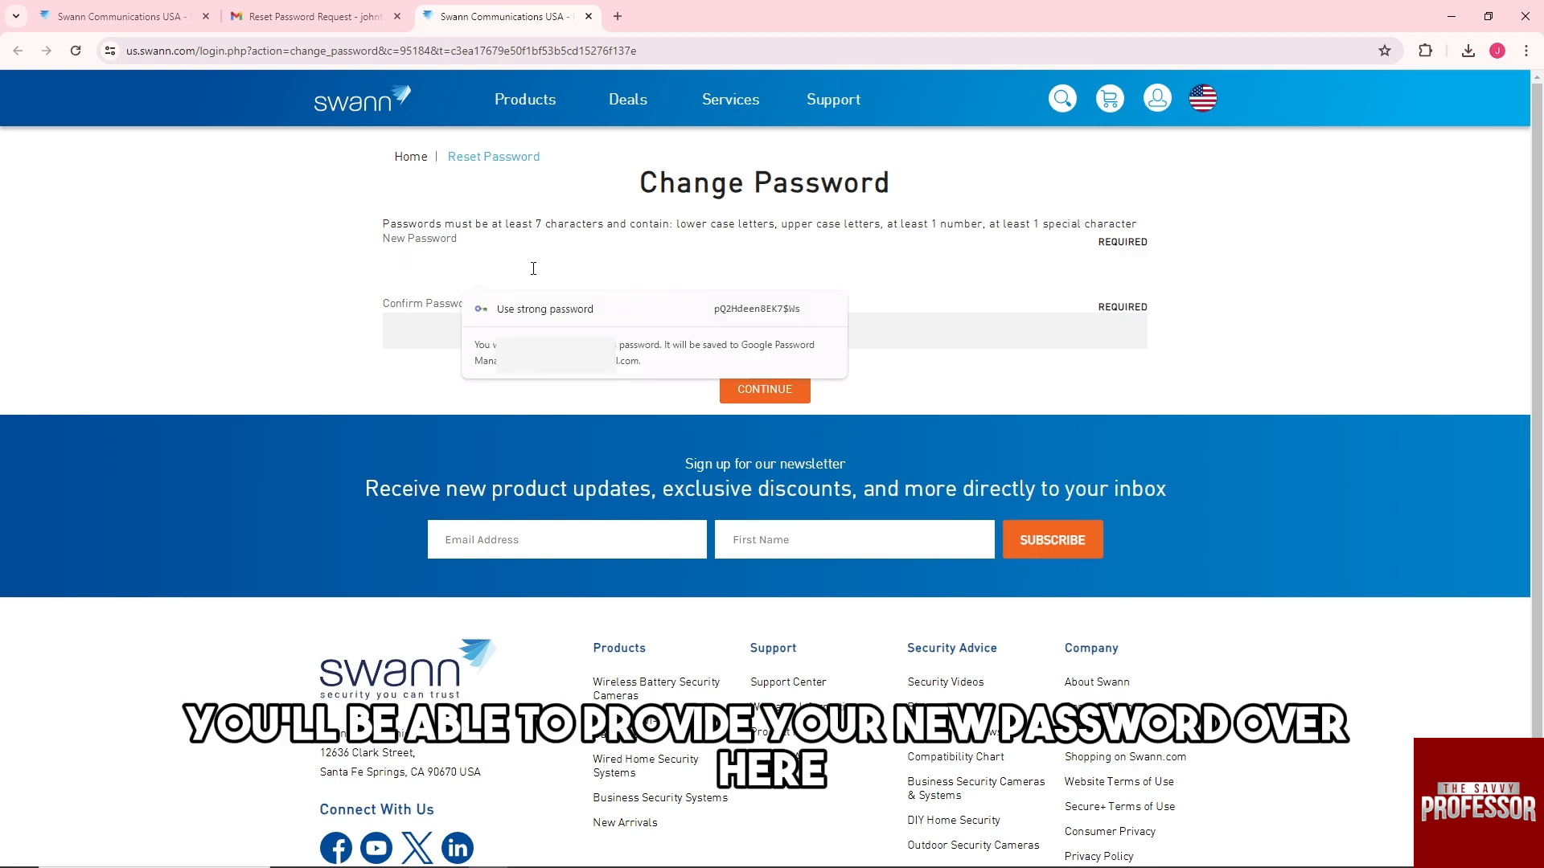
Step: Enter and confirm the new password, submit it, and dismiss Chrome's save-password offer
click(764, 389)
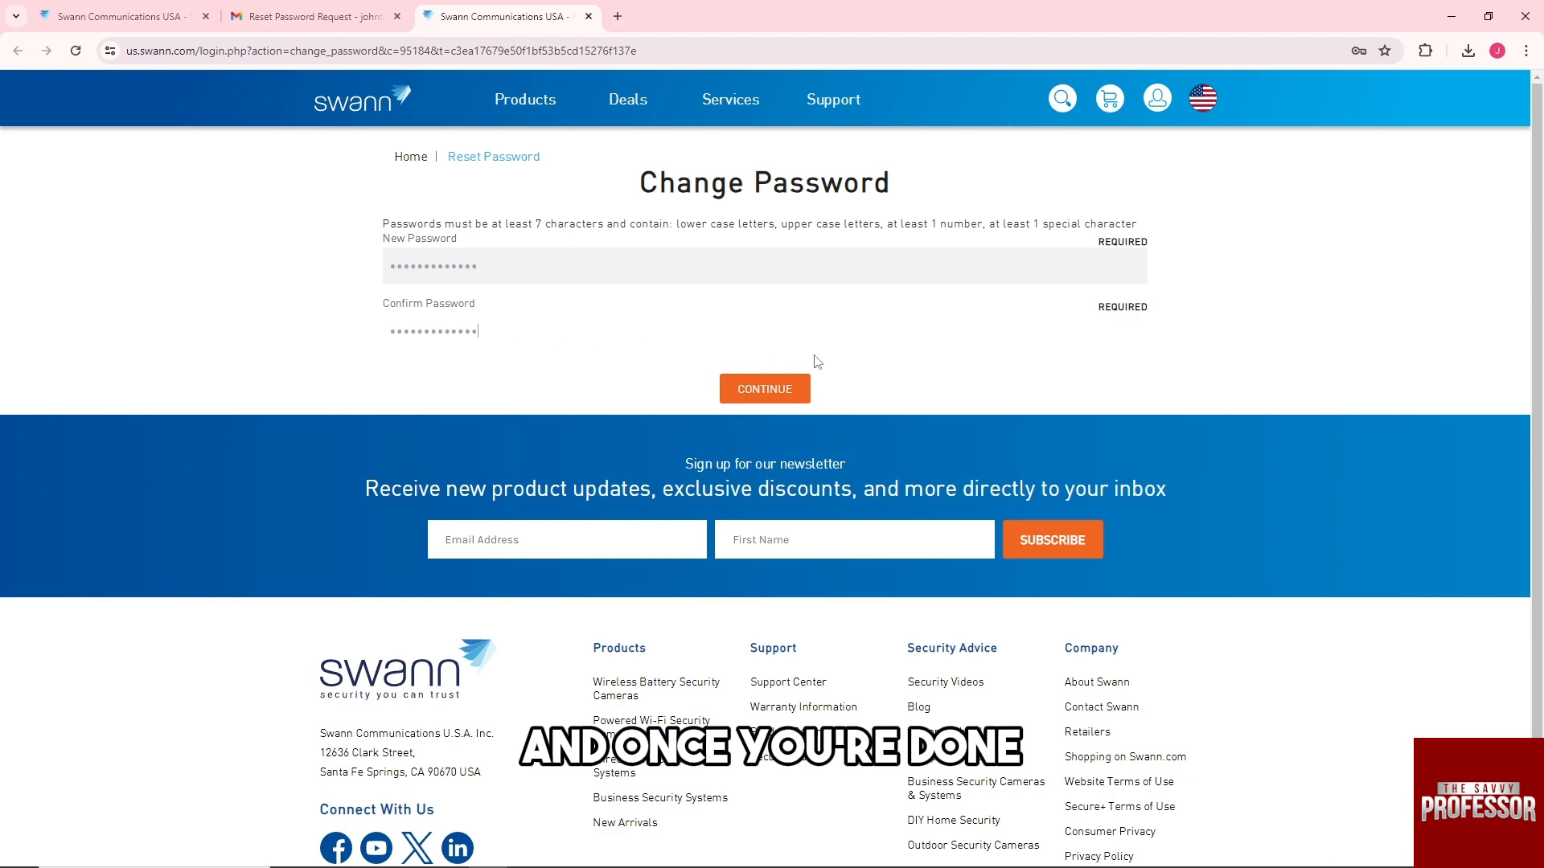
click(764, 388)
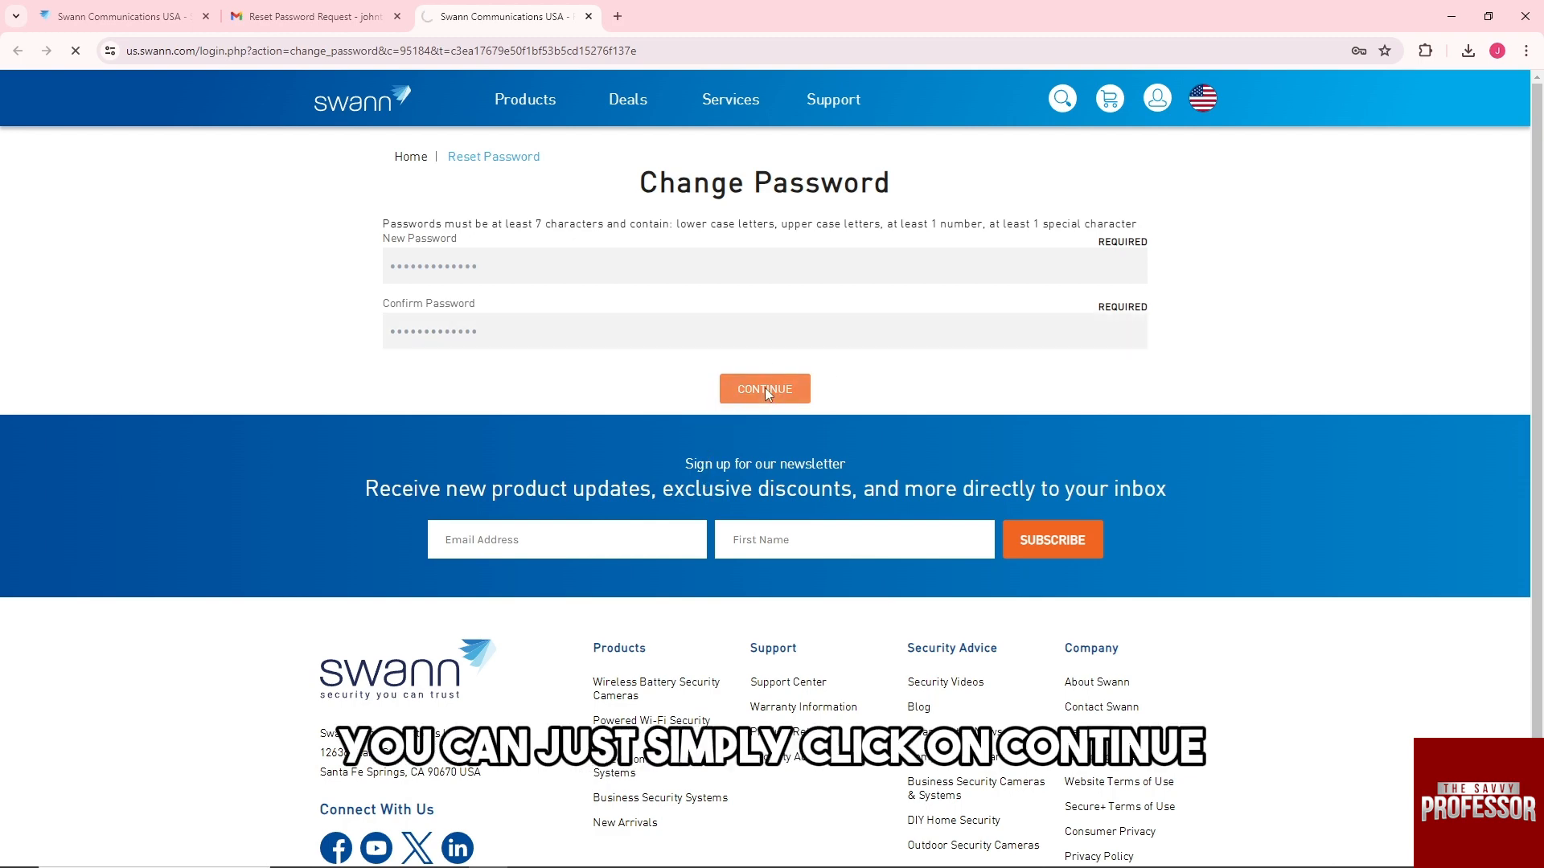
click(764, 389)
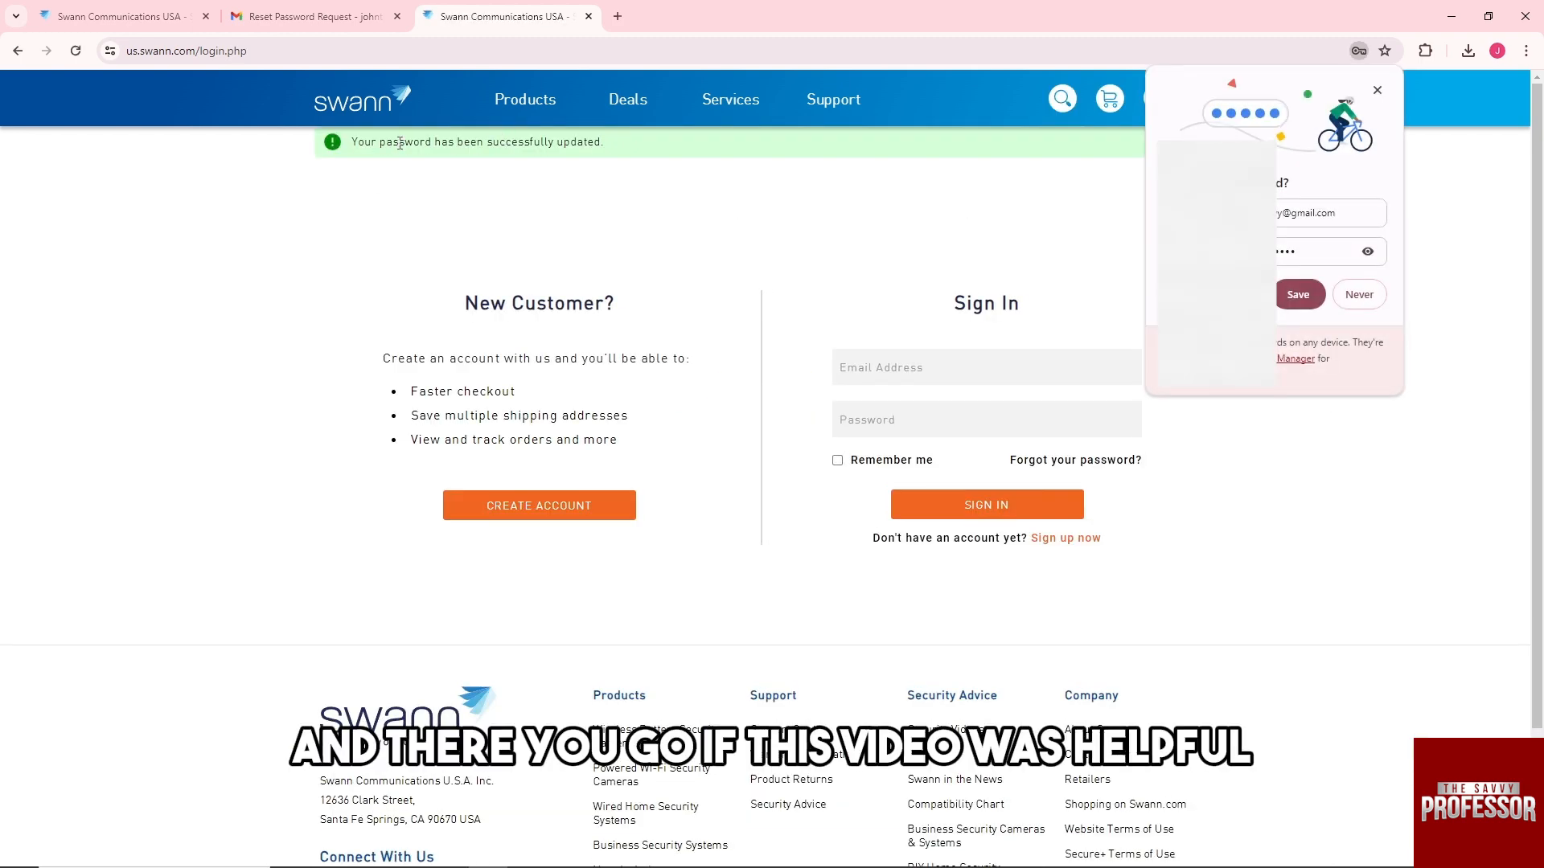
click(1357, 294)
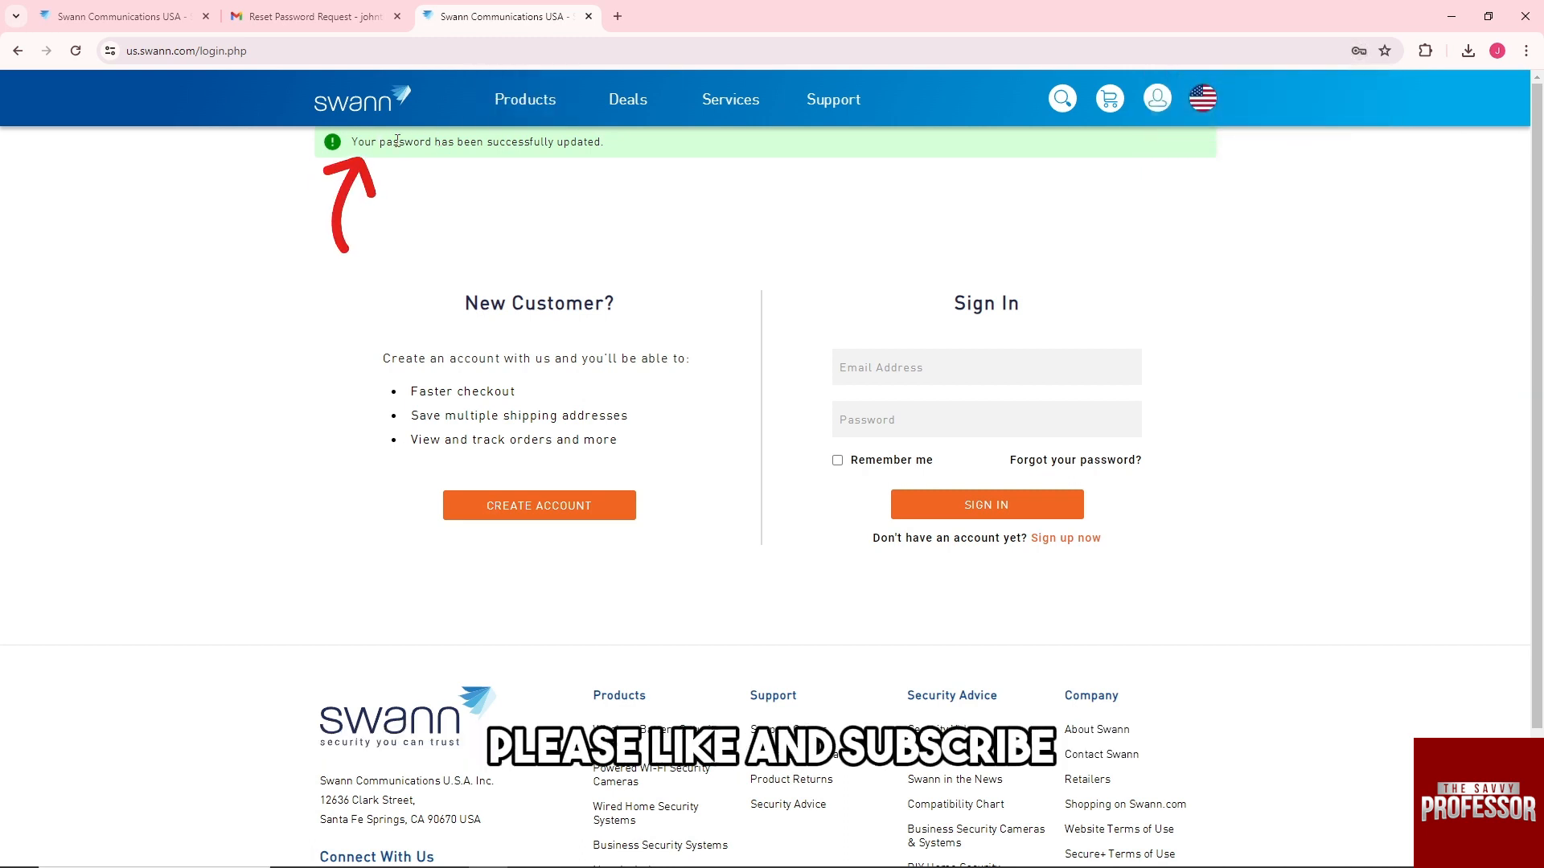